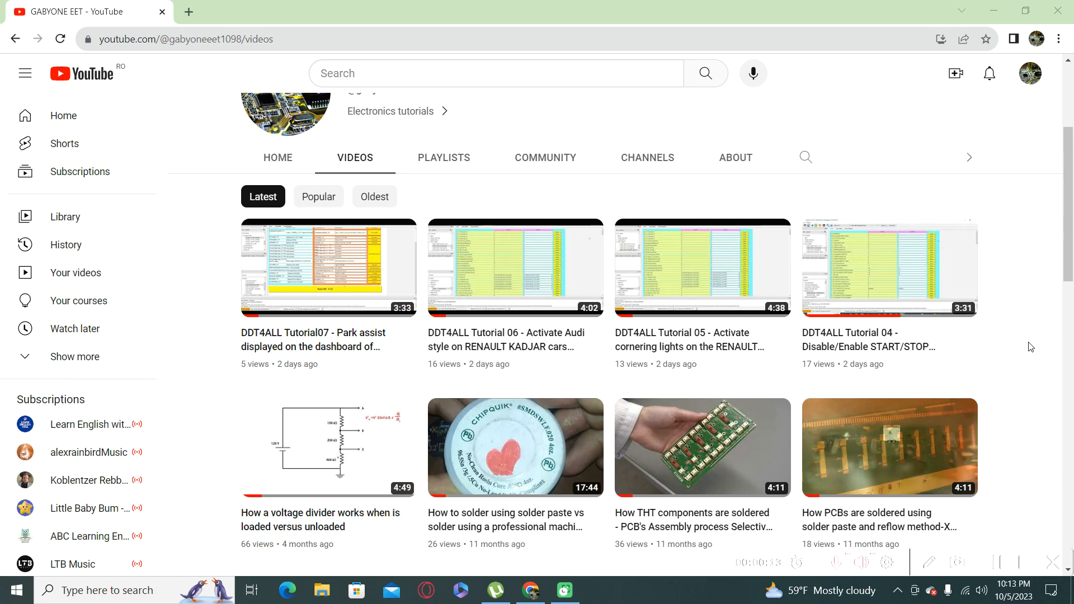
pyautogui.moveTo(1021, 261)
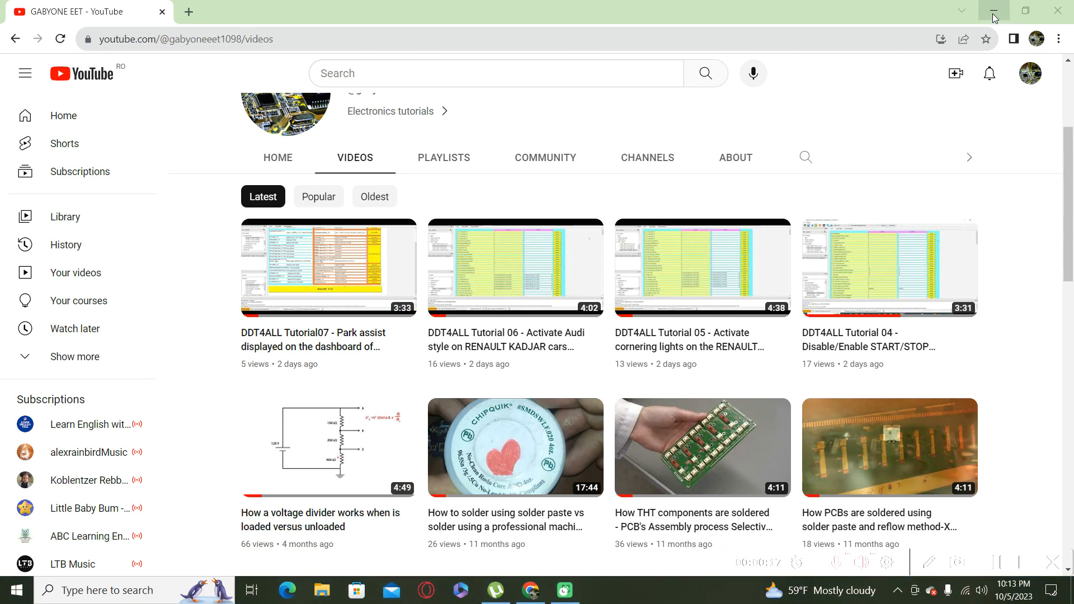
pyautogui.moveTo(994, 10)
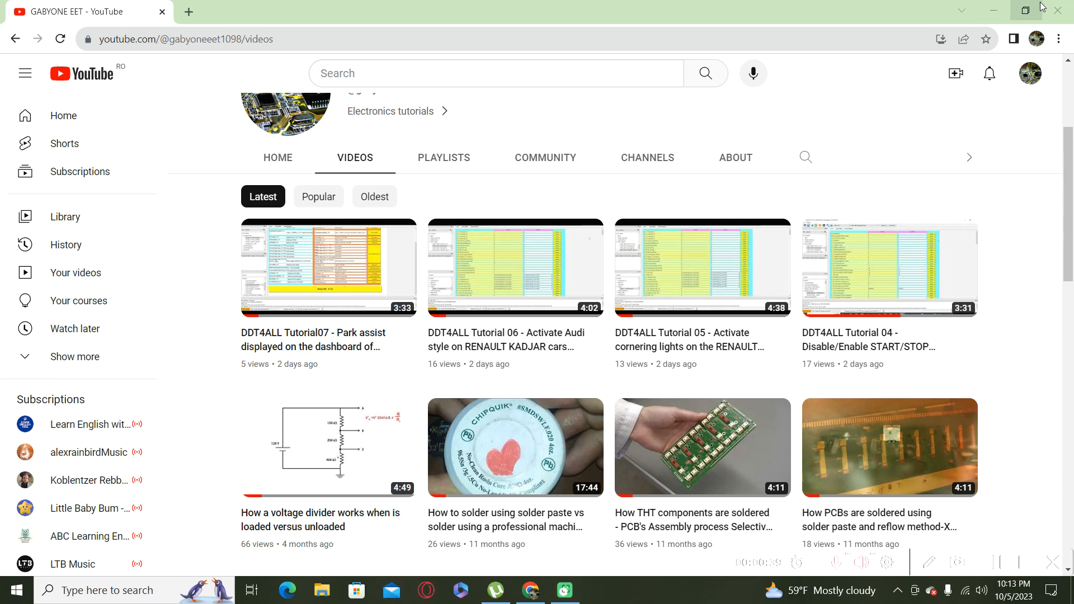
pyautogui.moveTo(991, 12)
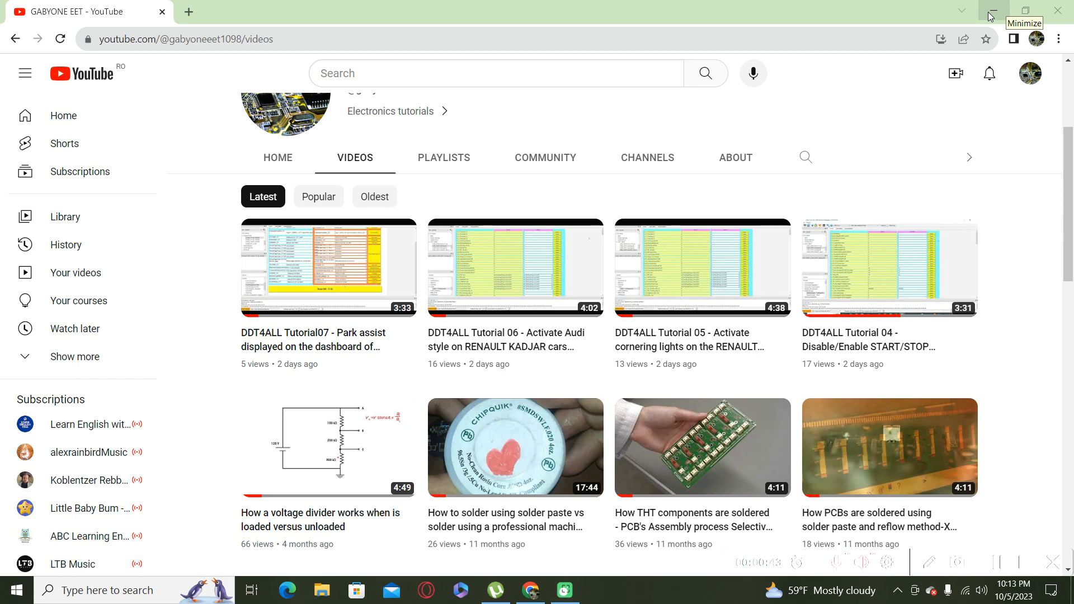
# Step: Minimize the browser and launch DDT4ALL from its desktop shortcut
pyautogui.click(990, 11)
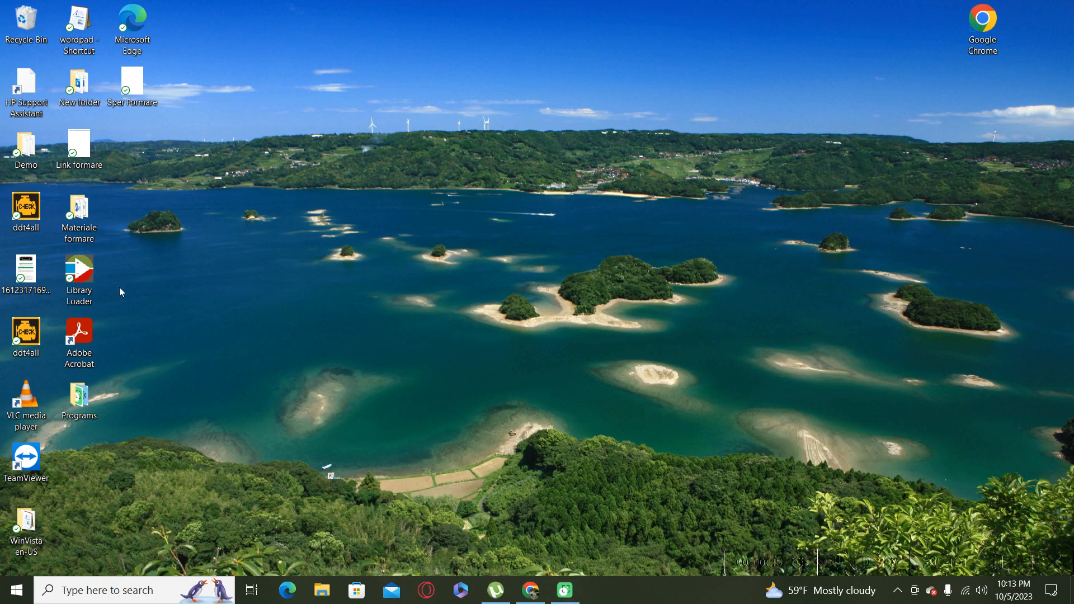
pyautogui.click(27, 209)
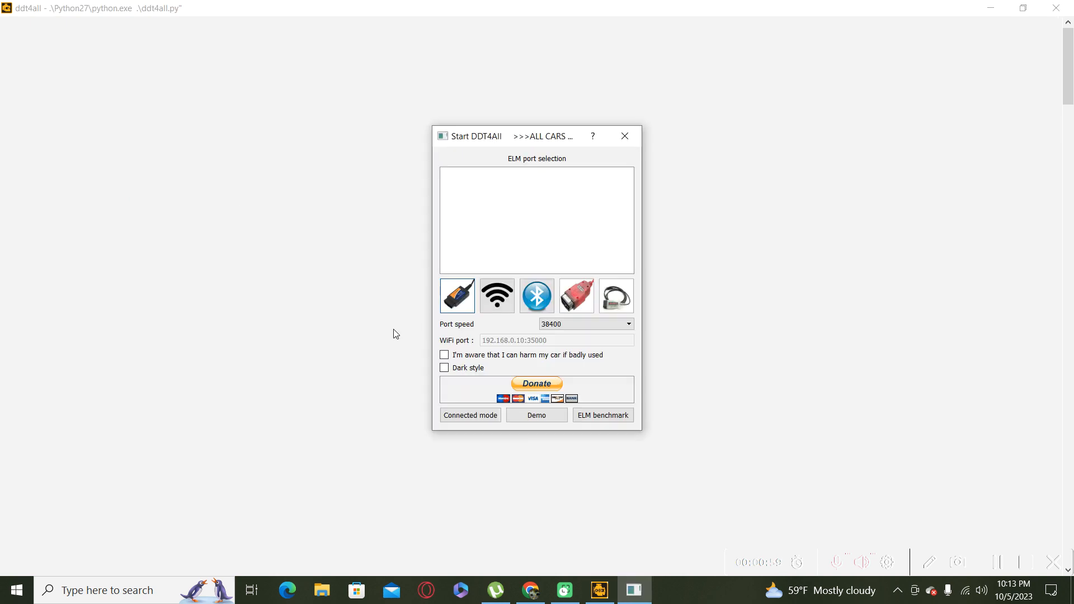
pyautogui.moveTo(520, 211)
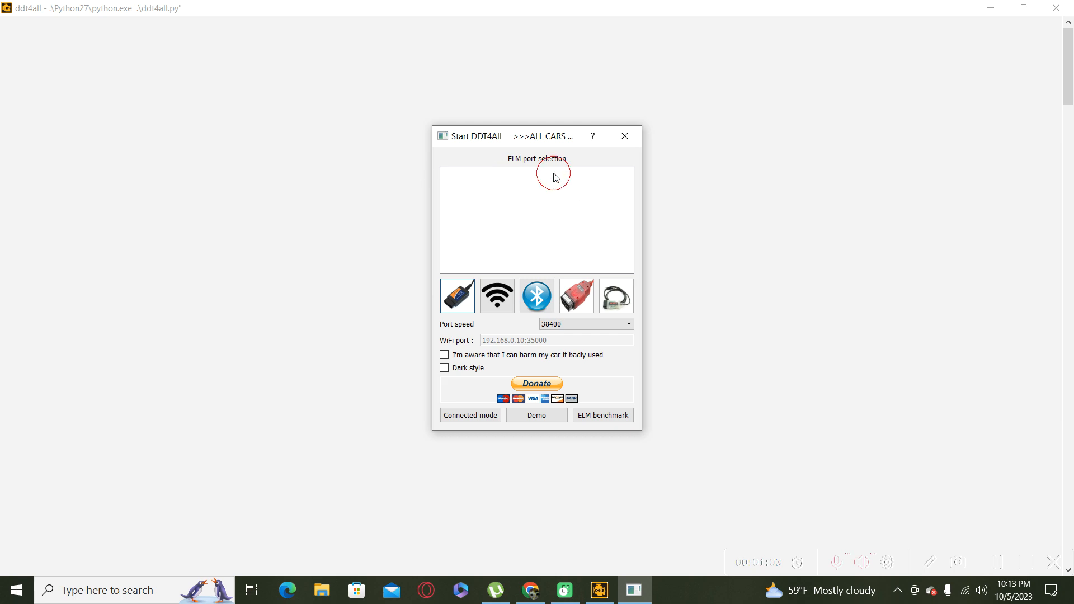
# Step: Start DDT4ALL in demo mode and scroll the vehicle list to HFE - KADJAR
pyautogui.click(444, 355)
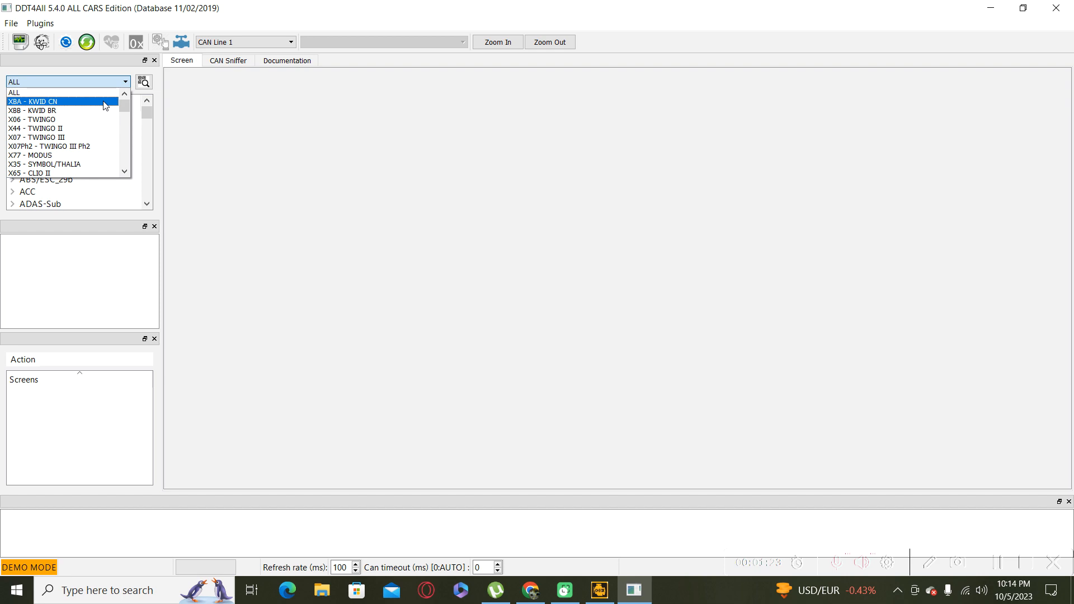
pyautogui.scroll(-3)
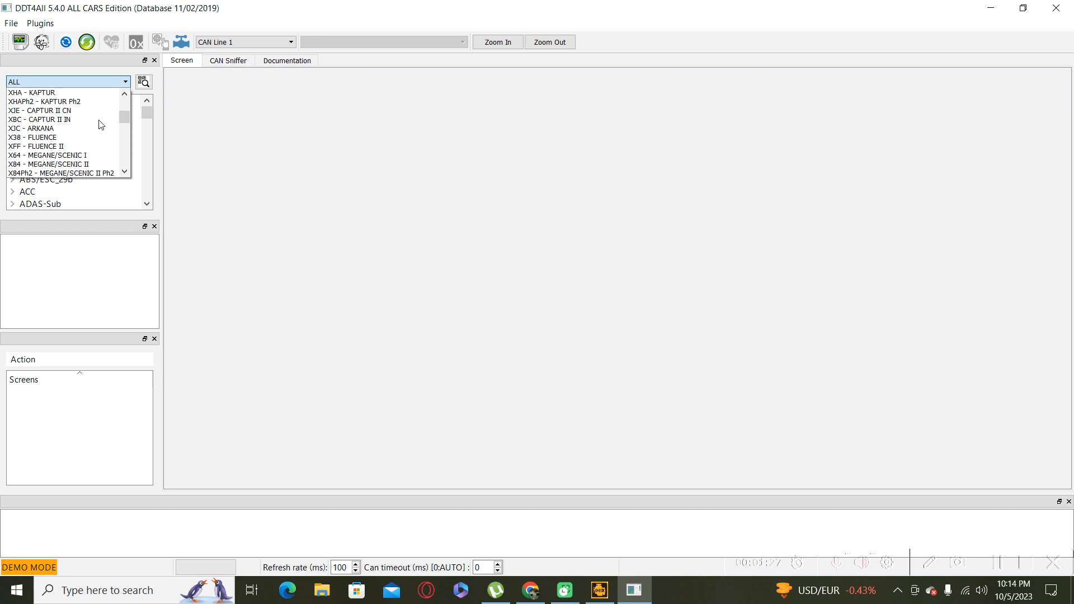
pyautogui.scroll(-3)
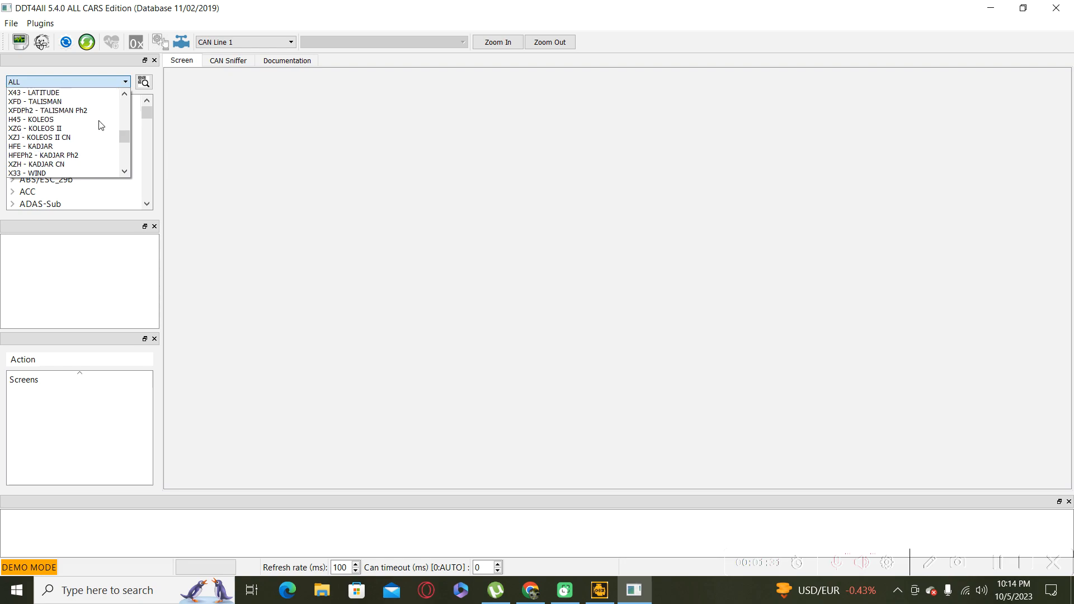
pyautogui.click(31, 146)
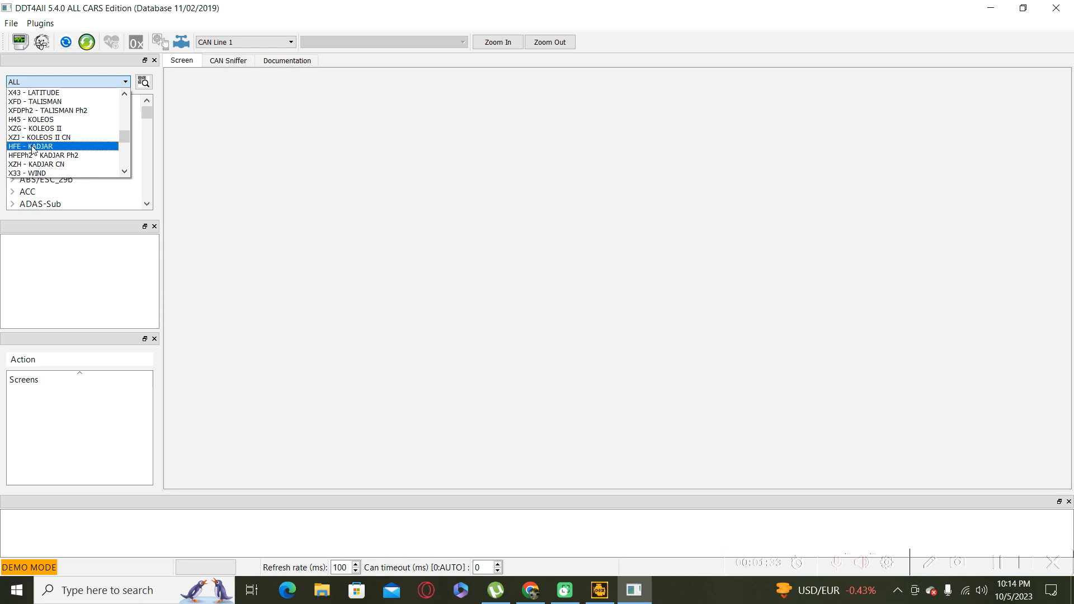
# Step: Select HFE - KADJAR and load the UPC-EMM USM_CMF1_PostJFC_30_v1 ECU
pyautogui.click(33, 146)
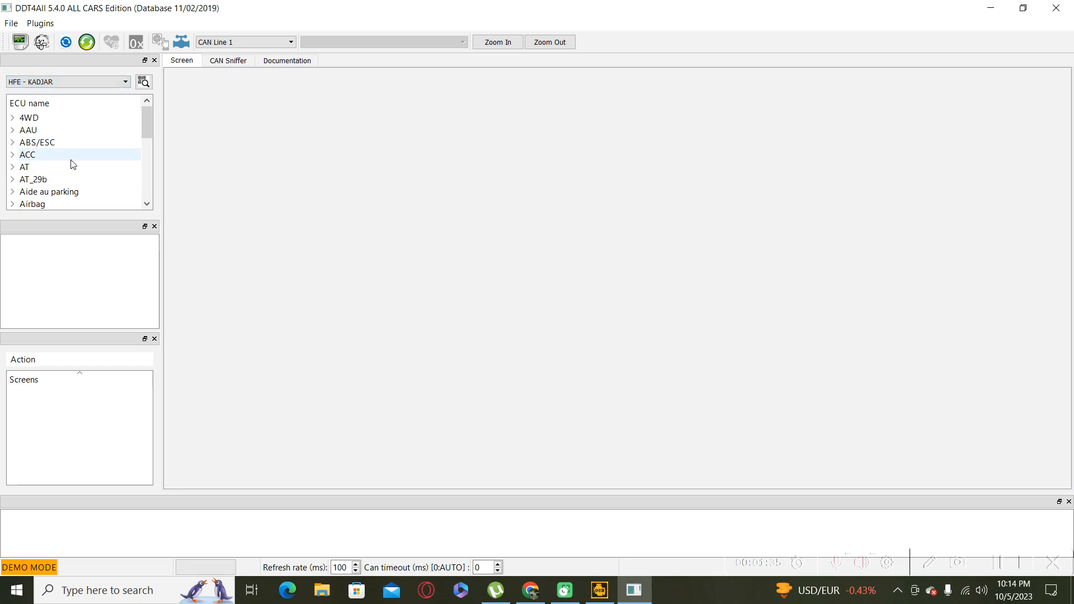
pyautogui.moveTo(70, 164)
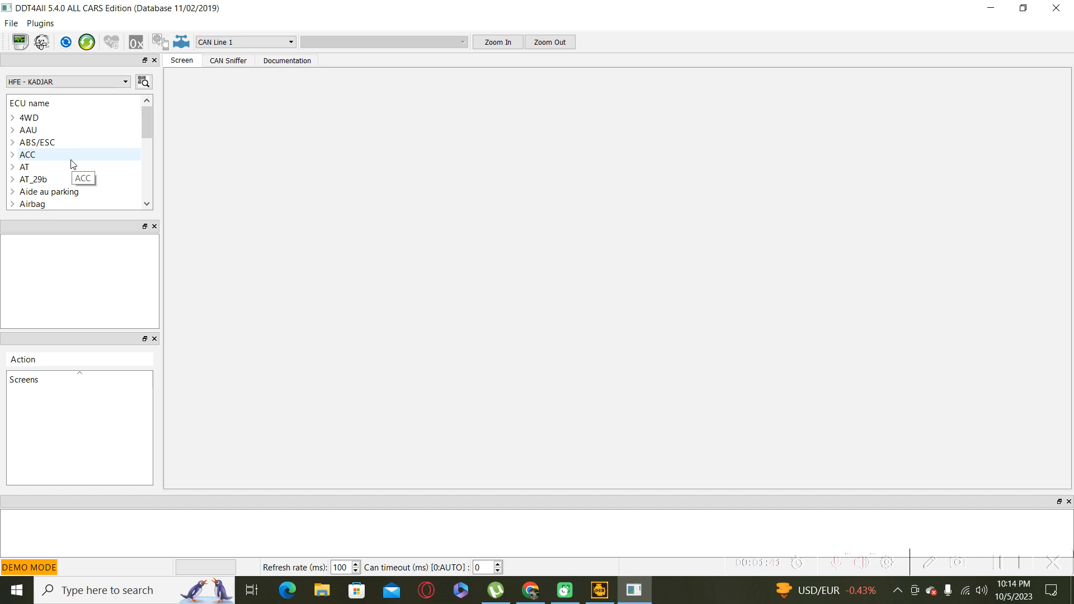
pyautogui.moveTo(104, 113)
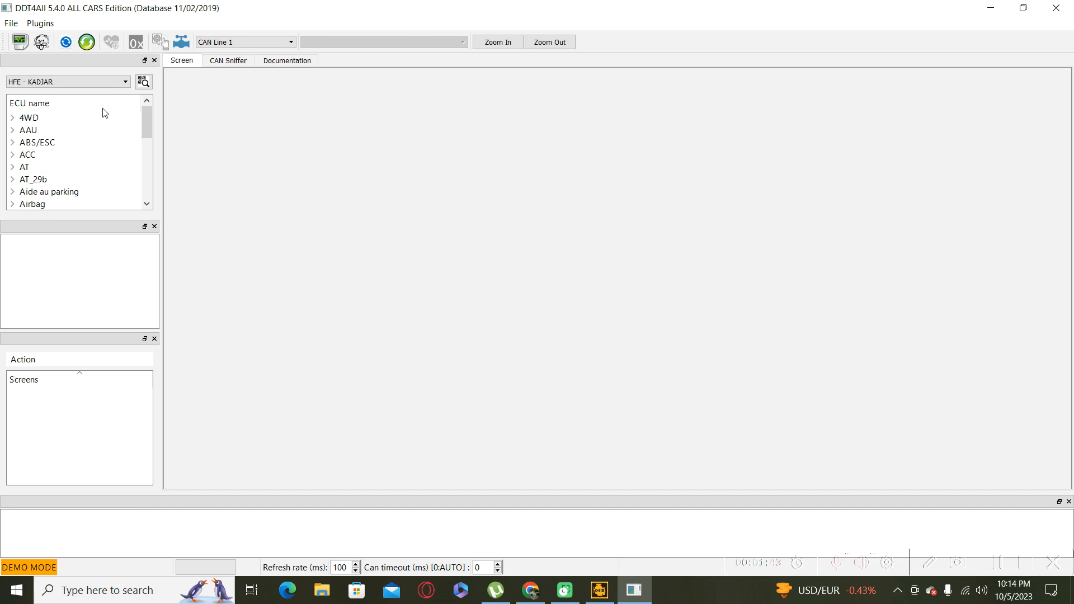
pyautogui.moveTo(112, 92)
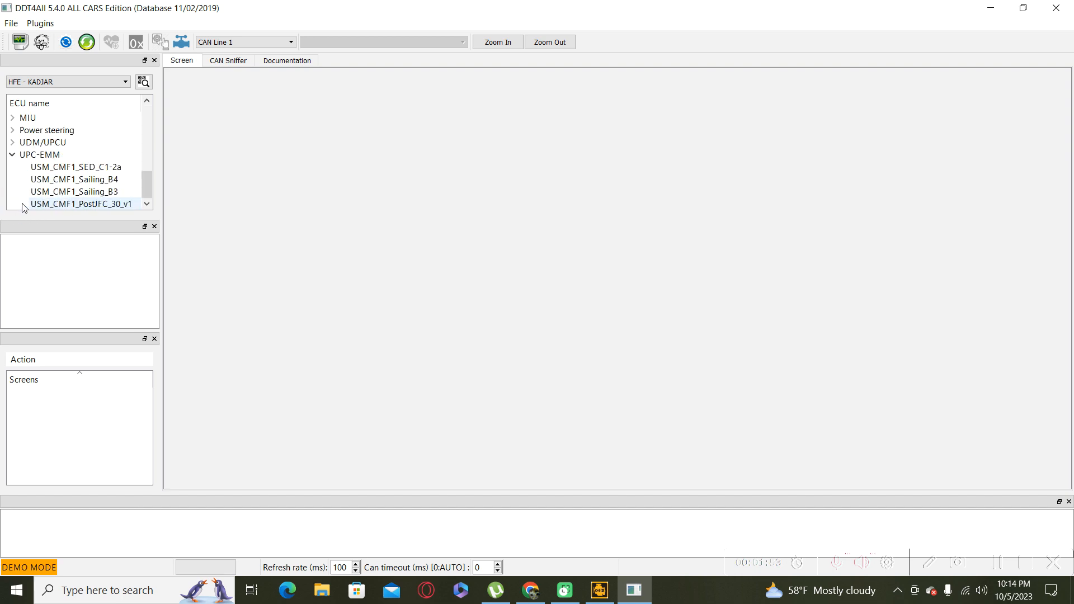
pyautogui.click(39, 155)
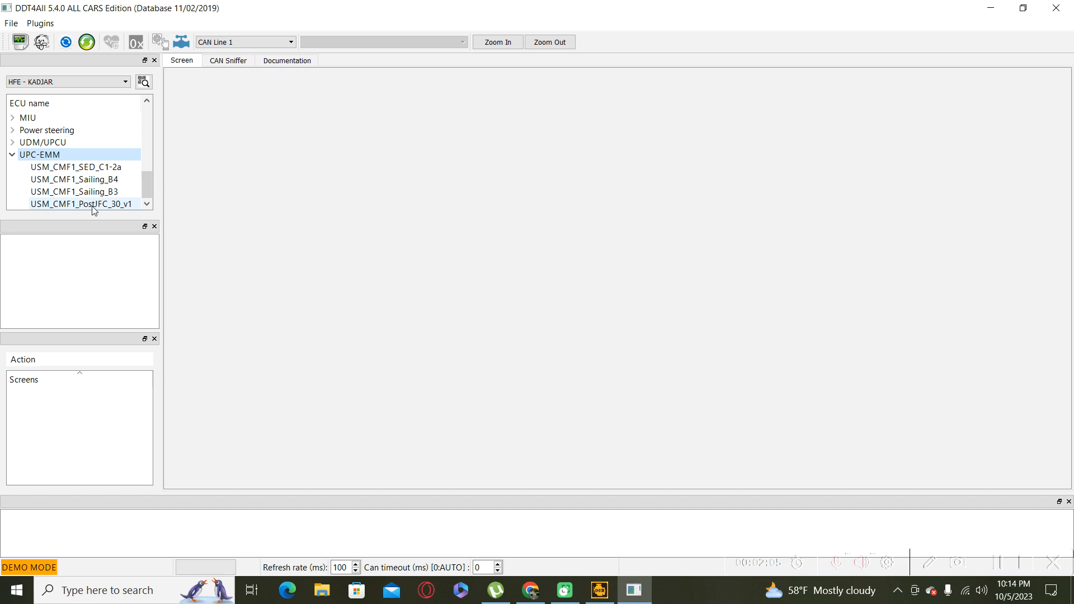
pyautogui.click(81, 204)
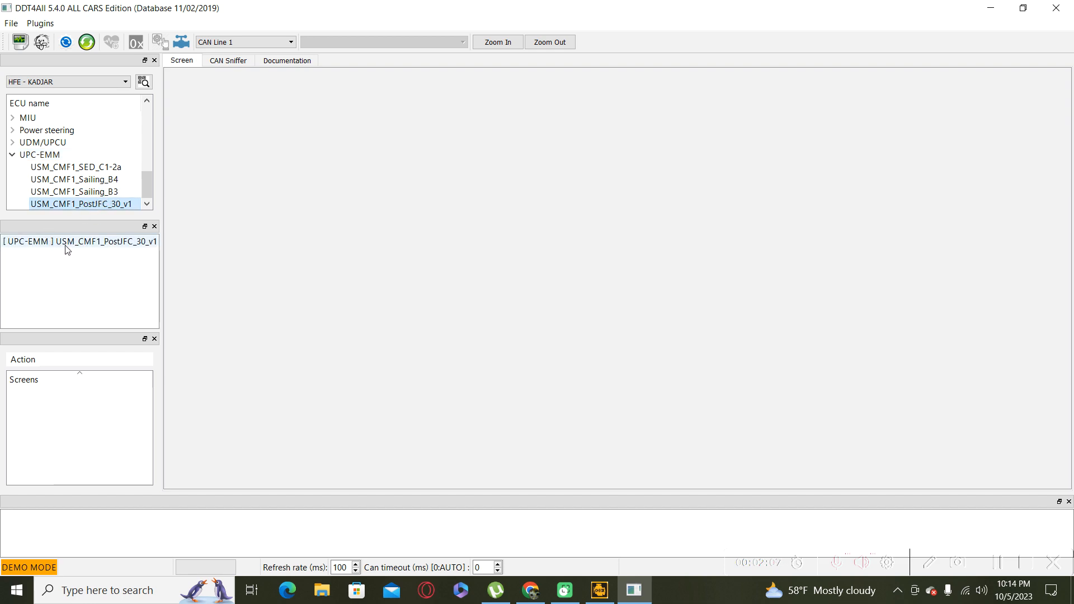
pyautogui.click(79, 241)
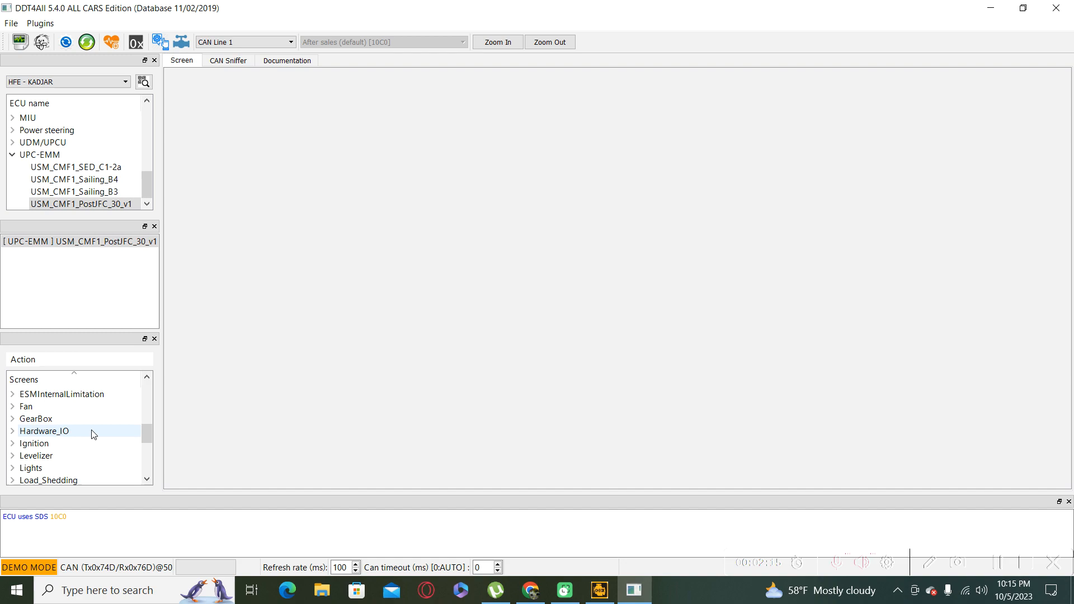
# Step: Expand the Lights group and open the Lights - Configuration screen
pyautogui.click(13, 431)
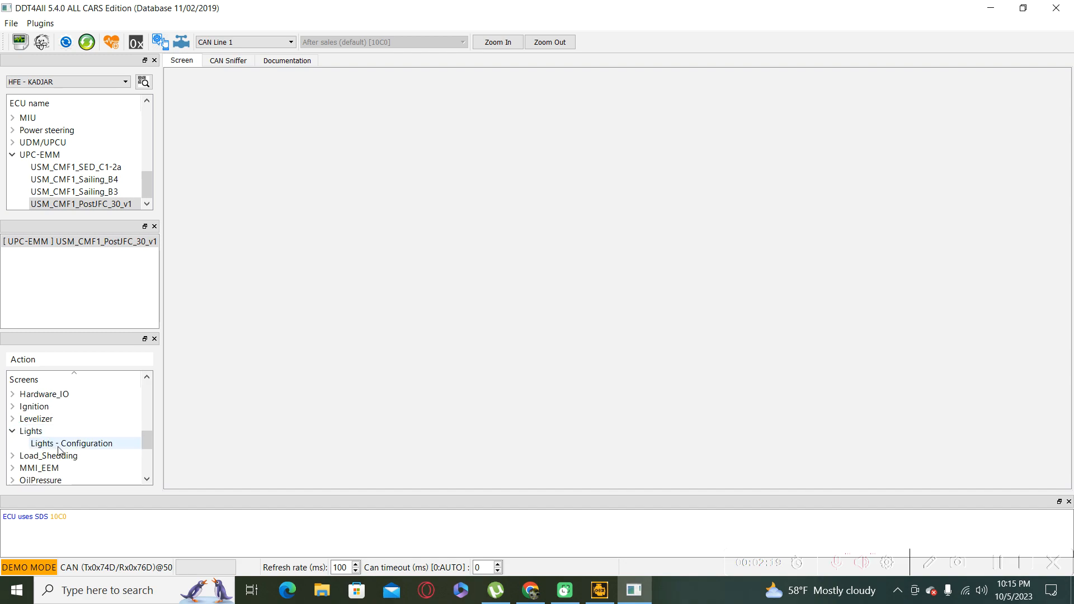
pyautogui.click(72, 443)
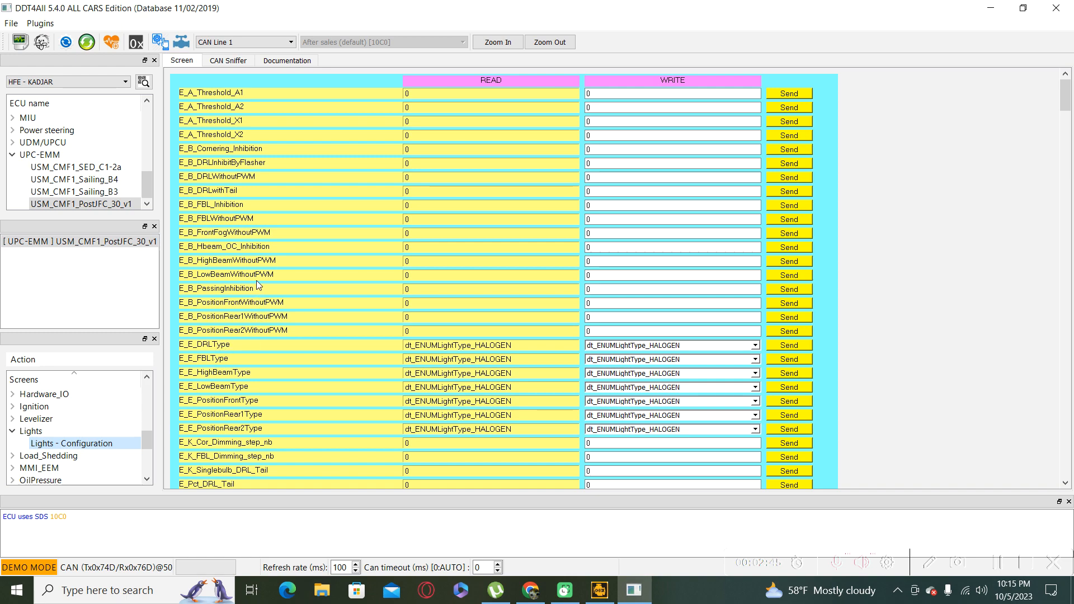
pyautogui.moveTo(284, 320)
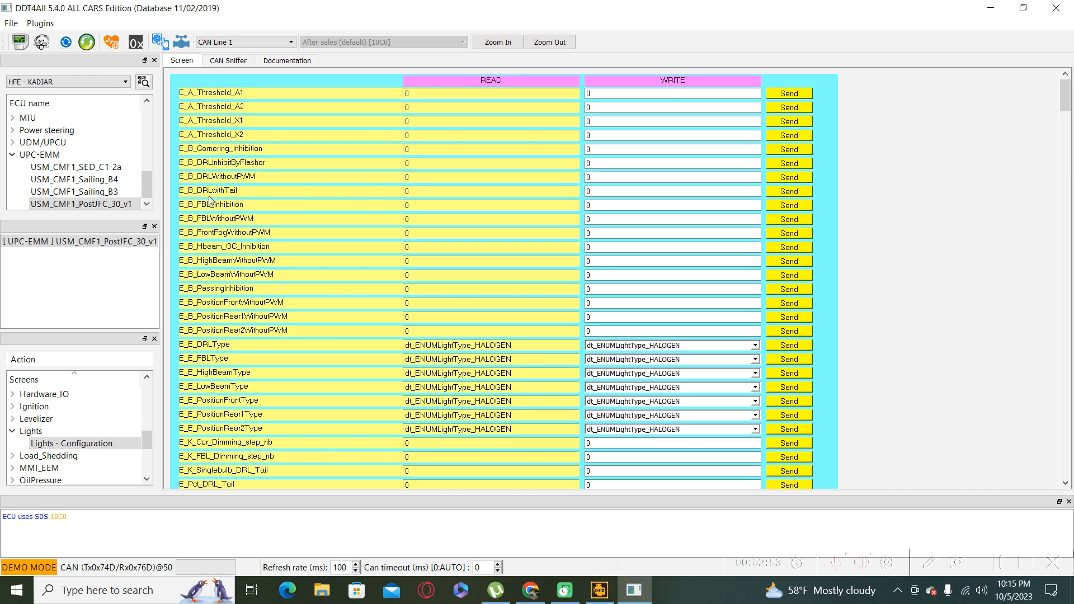
pyautogui.moveTo(236, 198)
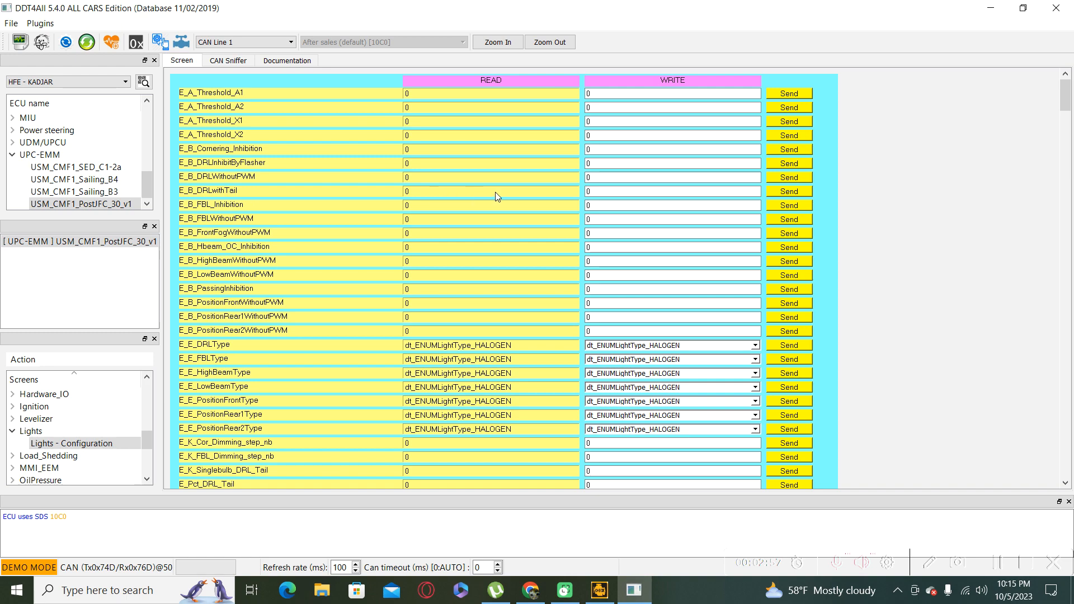
# Step: Change the E_B_DRLwithTail write value from 0 to 1
pyautogui.click(672, 192)
pyautogui.write('1')
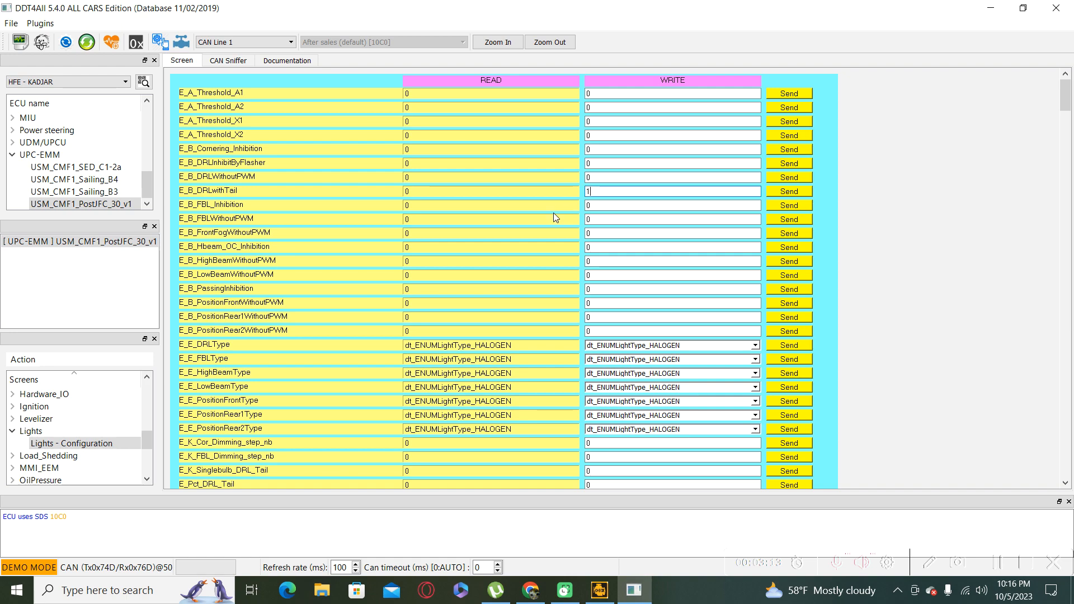
pyautogui.click(672, 191)
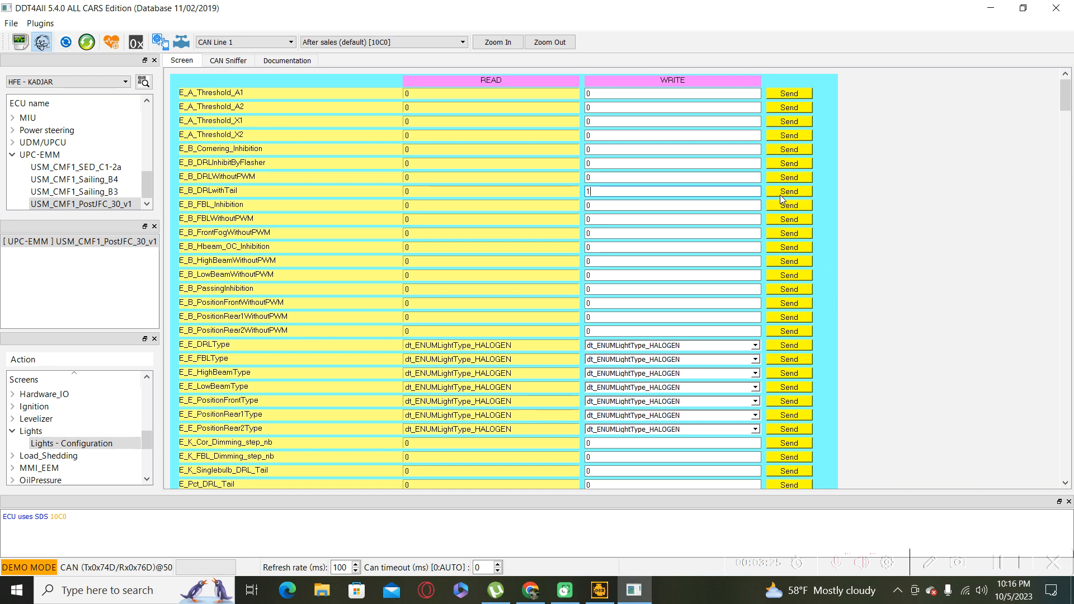
# Step: Send E_B_DRLwithTail = 1 to the ECU and confirm the write
pyautogui.click(788, 192)
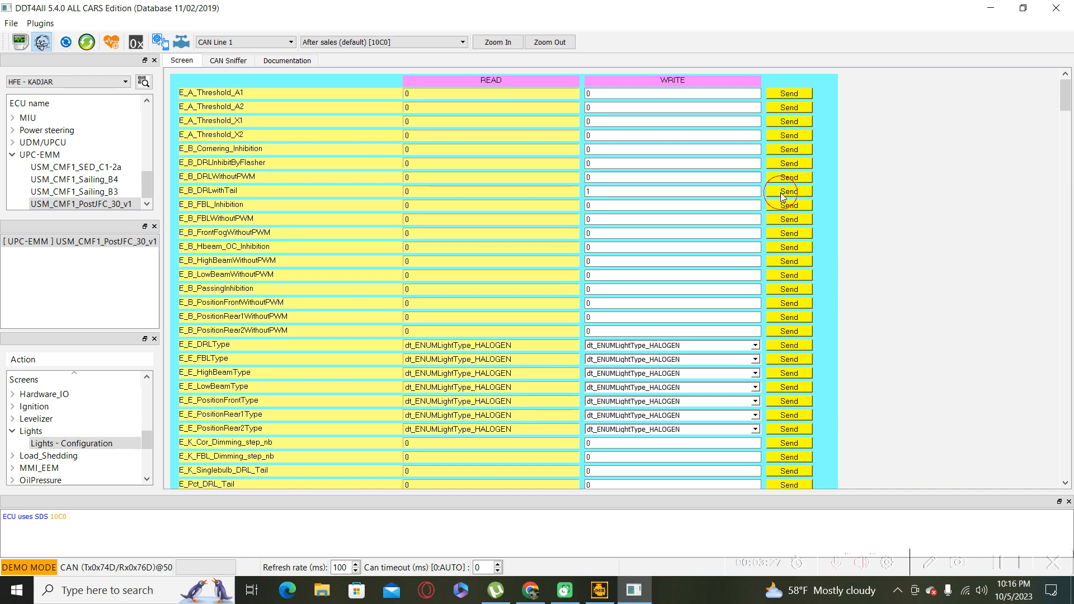
pyautogui.click(788, 191)
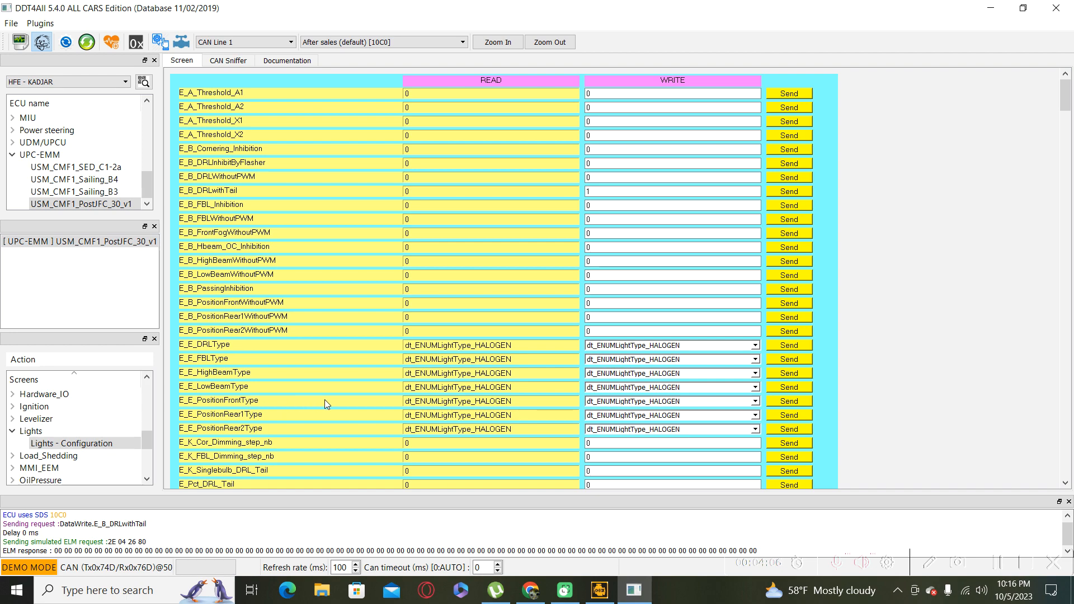
pyautogui.moveTo(863, 410)
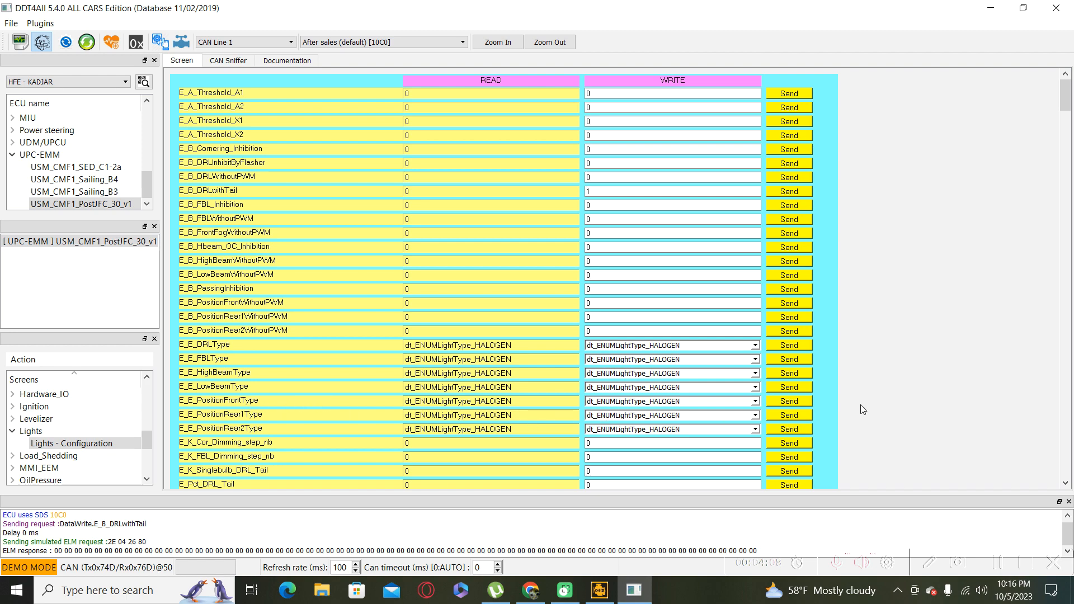
pyautogui.moveTo(936, 375)
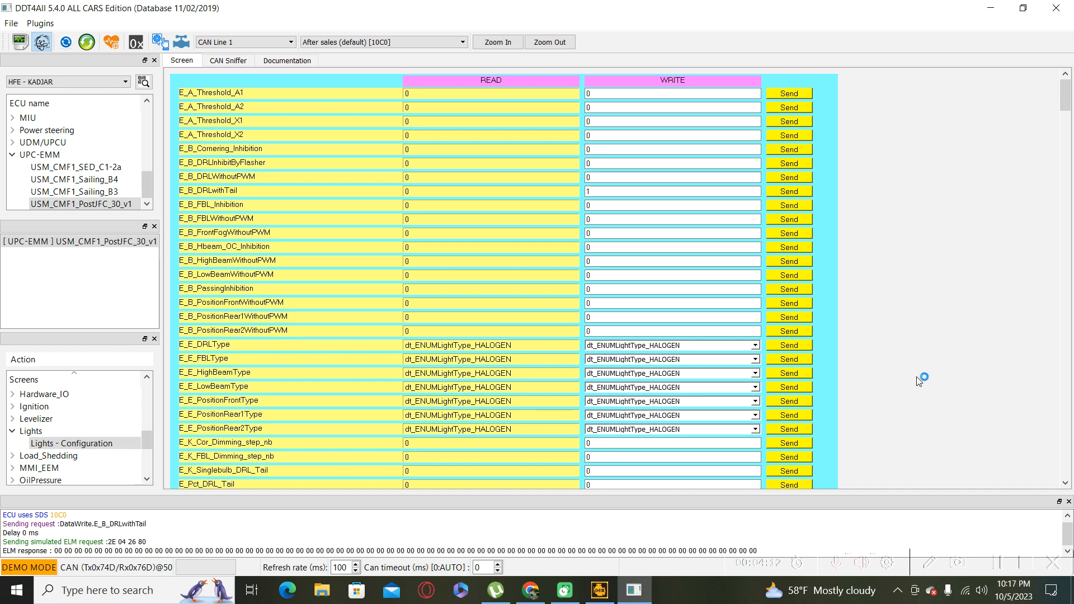
pyautogui.moveTo(913, 439)
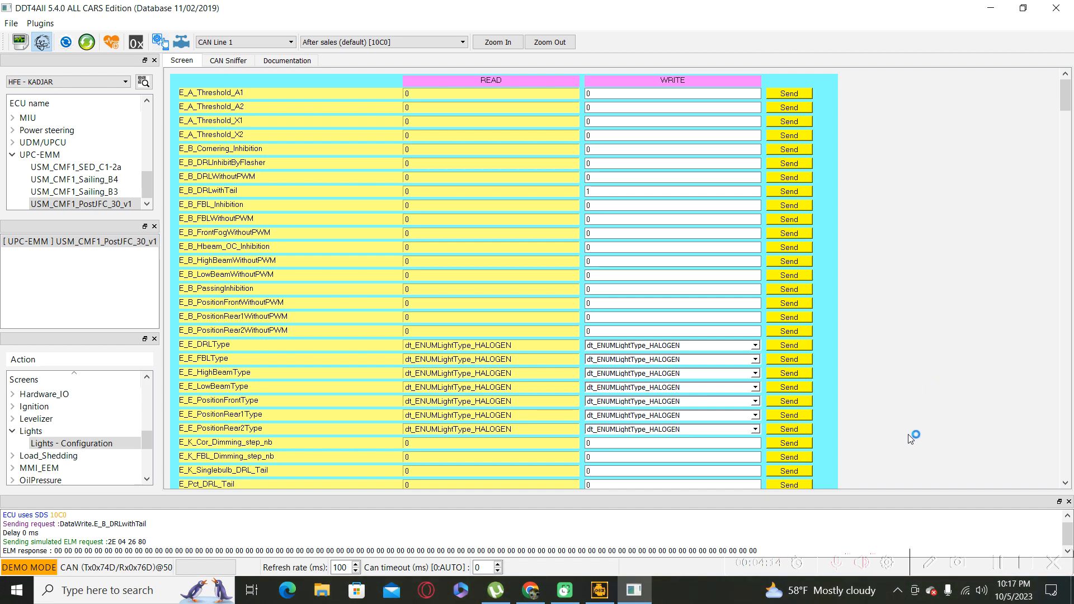